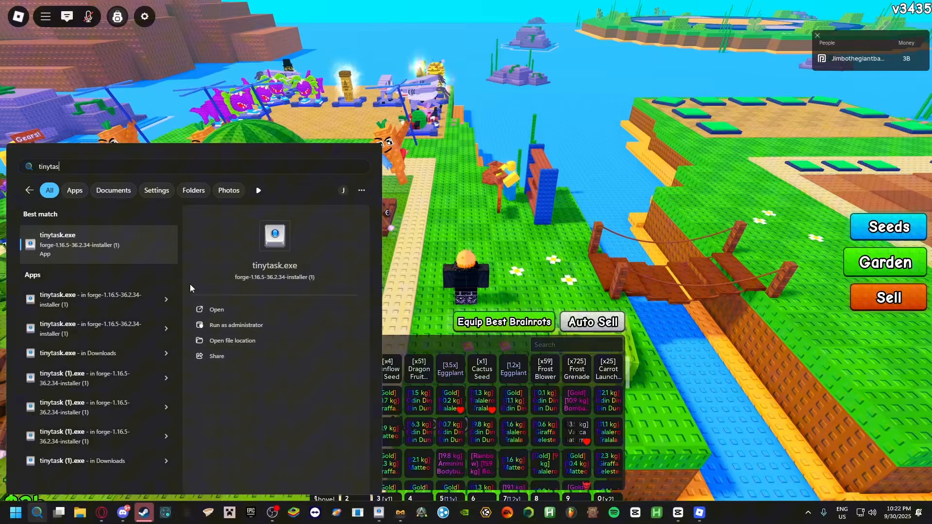
mouse_move(231, 224)
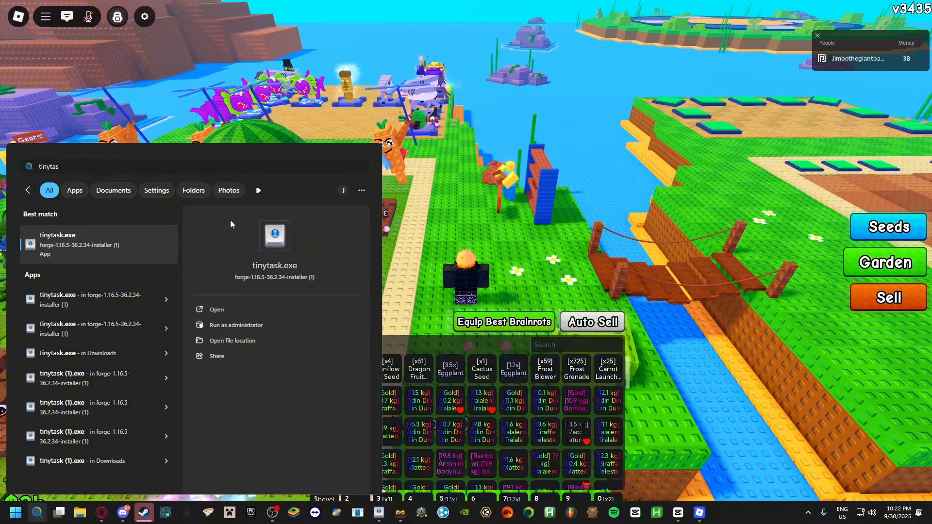
mouse_move(274, 211)
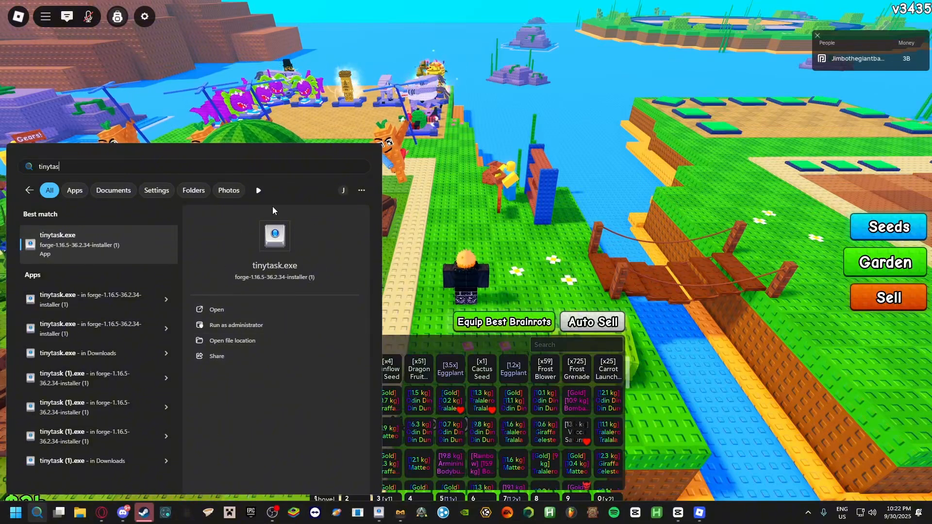
mouse_move(309, 230)
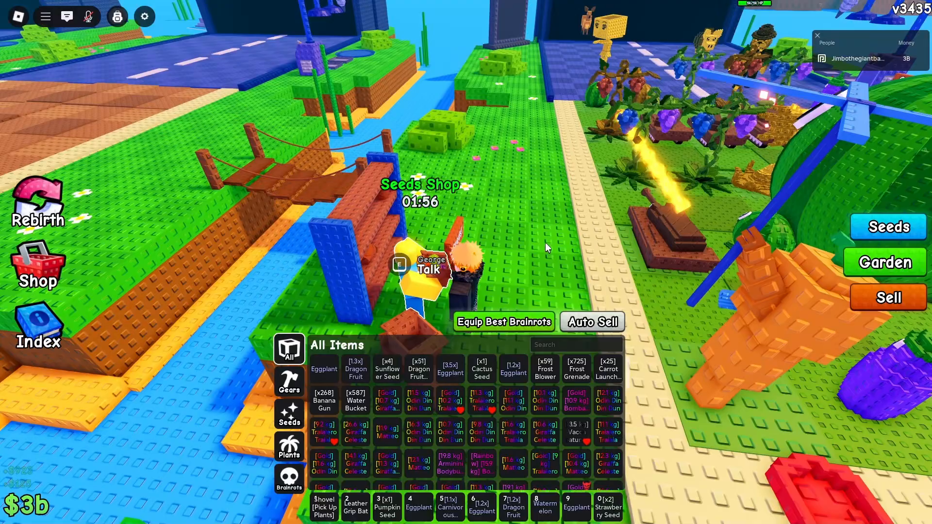
Buy a Dragon Fruit Seed from the Seeds Shop NPC's list
left_click(886, 226)
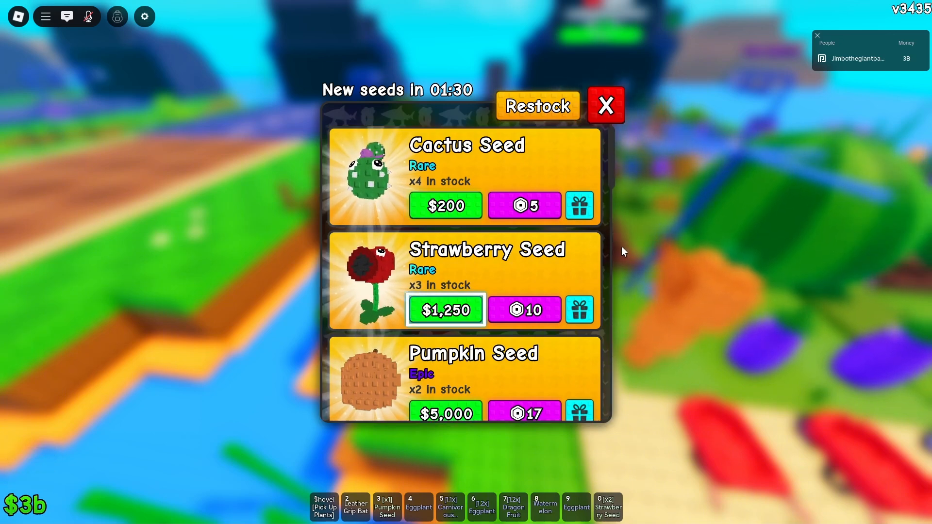
scroll("down", 3)
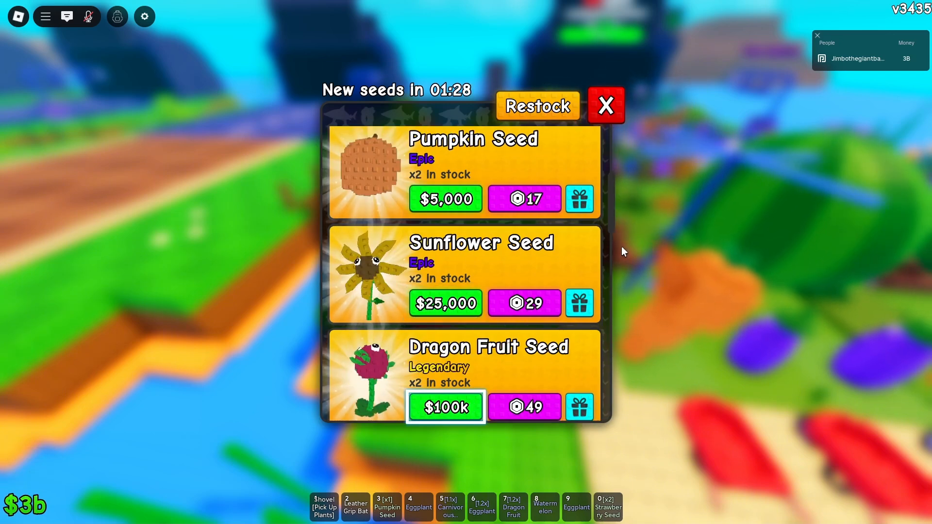
left_click(536, 105)
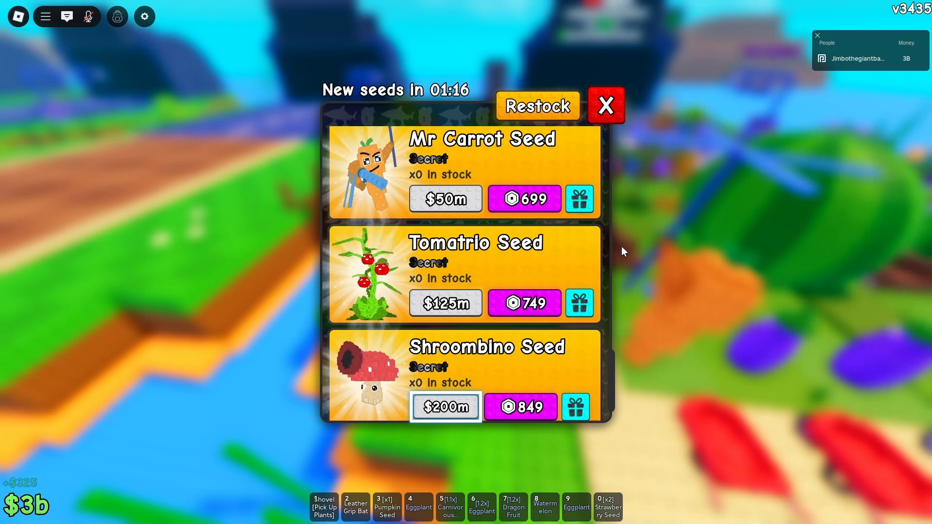
Try the sold-out Shroombino and Tomatrio seeds, getting out-of-stock warnings, while scanning the list
left_click(444, 407)
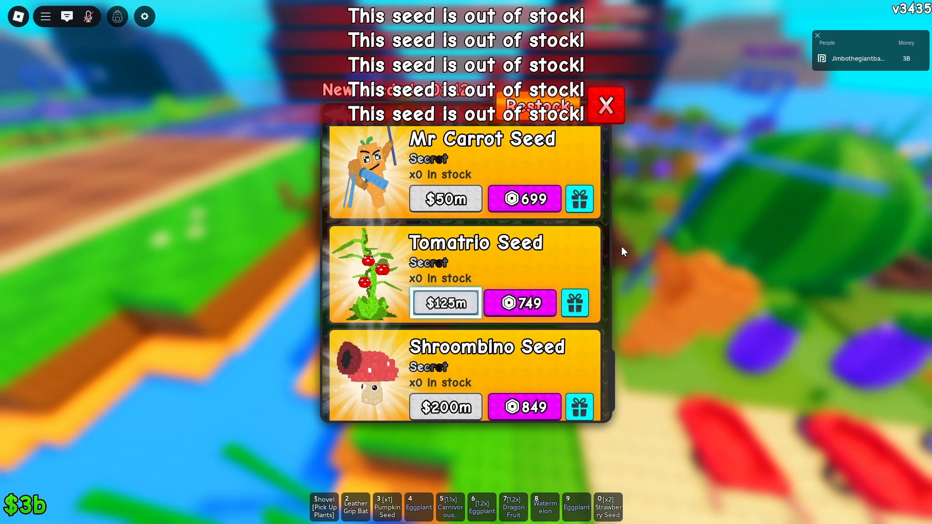
left_click(445, 303)
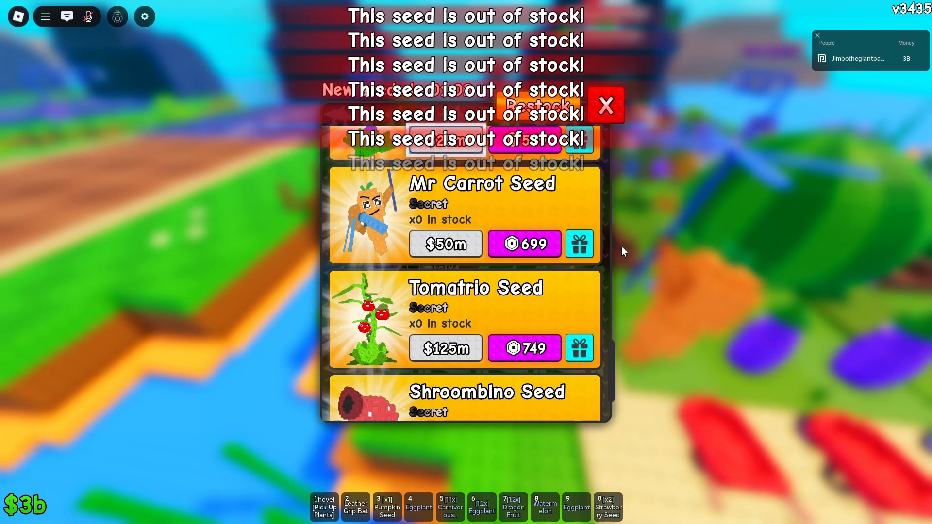
scroll("up", 3)
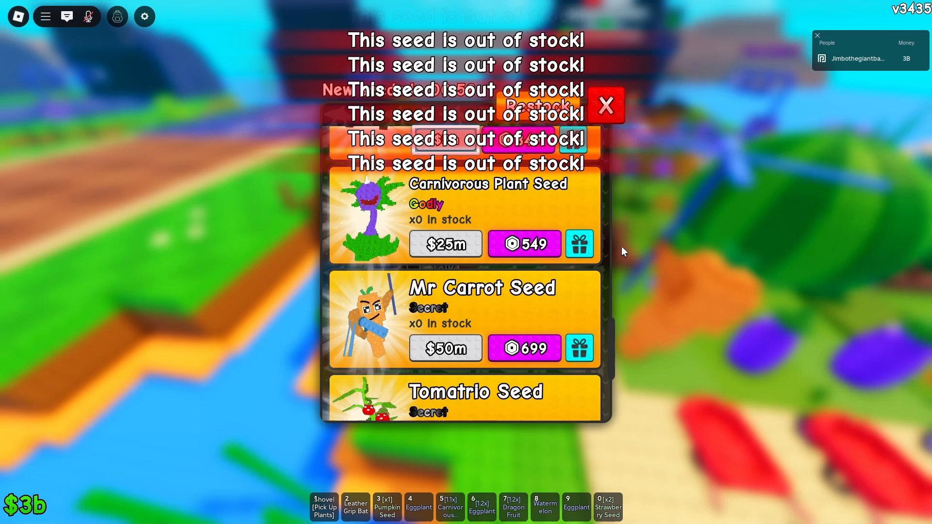
scroll("up", 3)
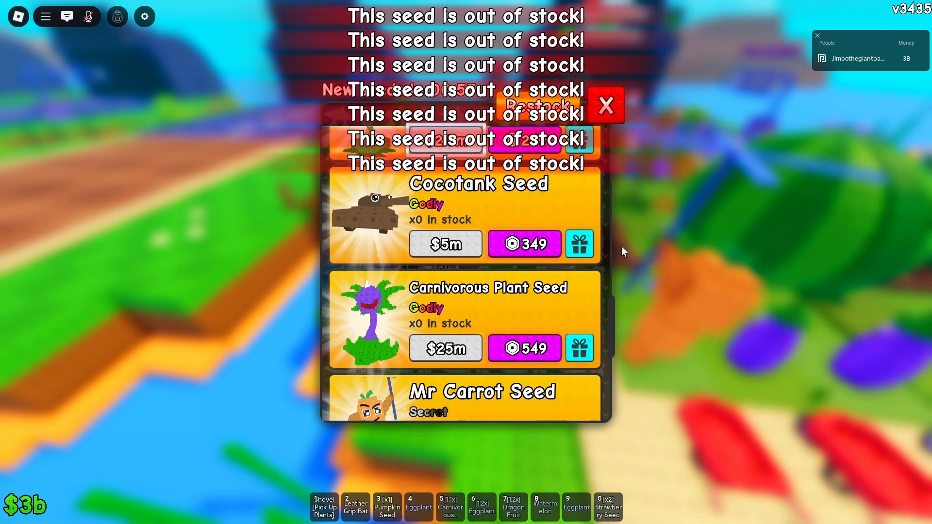
scroll("down", 3)
type("razer Synapse")
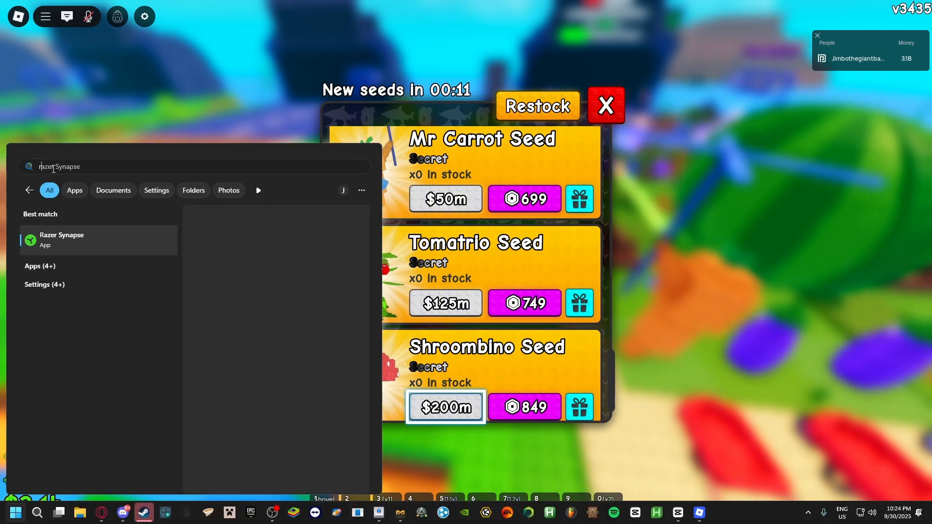
Launch a second Roblox, join the friend's server and place both windows side by side
type("roblo2")
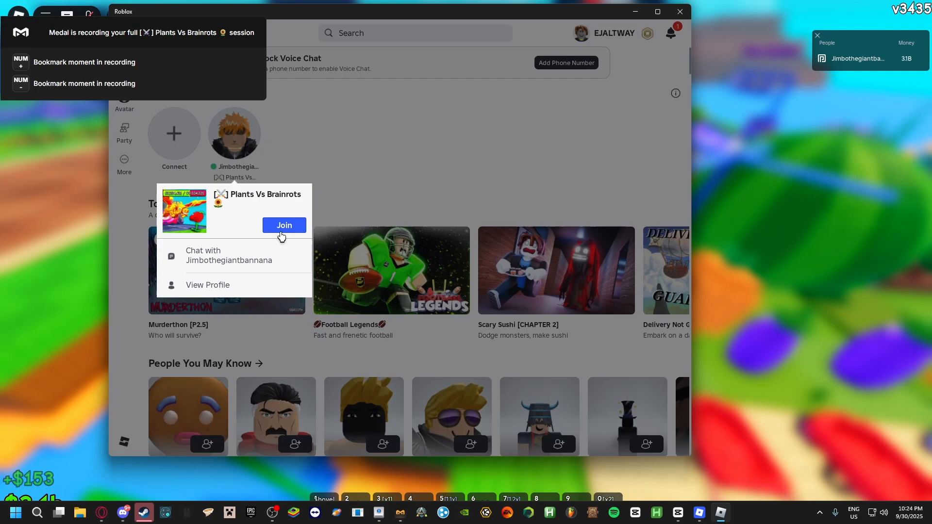
left_click(285, 224)
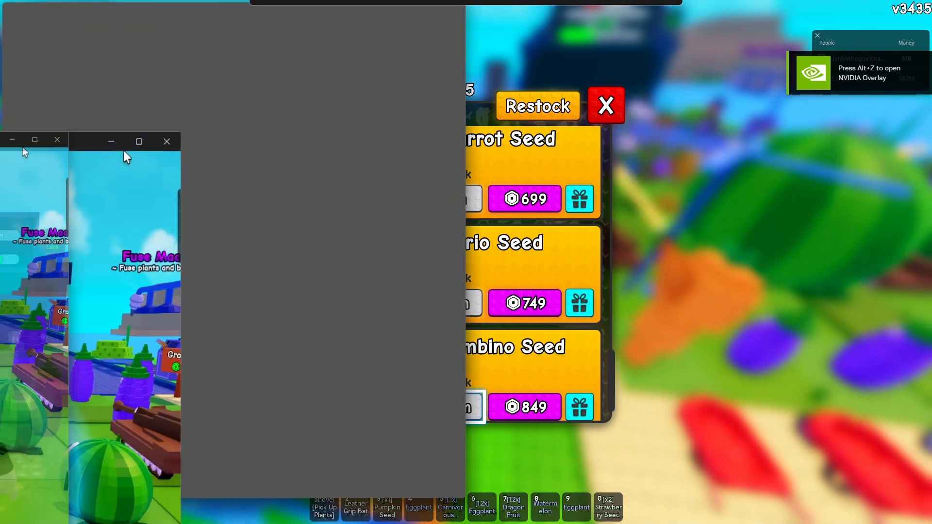
left_click(606, 104)
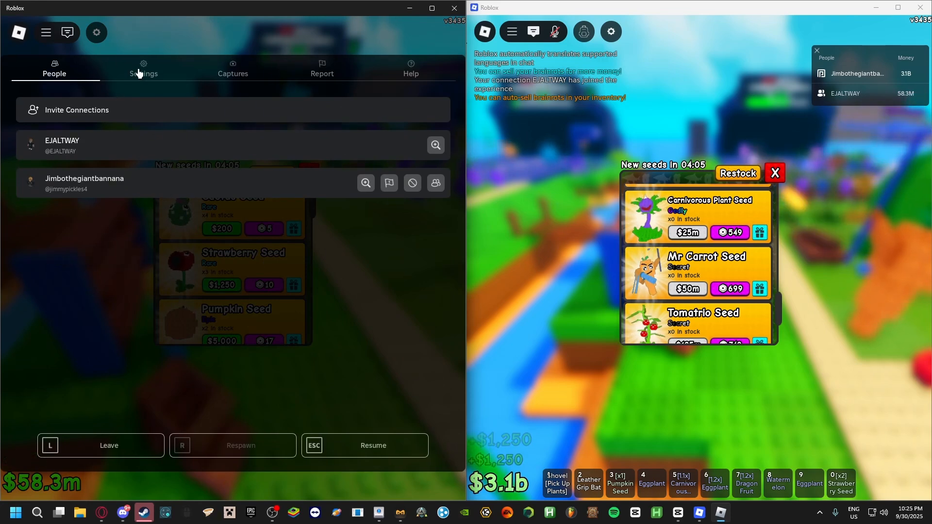
Review the Settings menu in the left and right game windows and resume
left_click(143, 67)
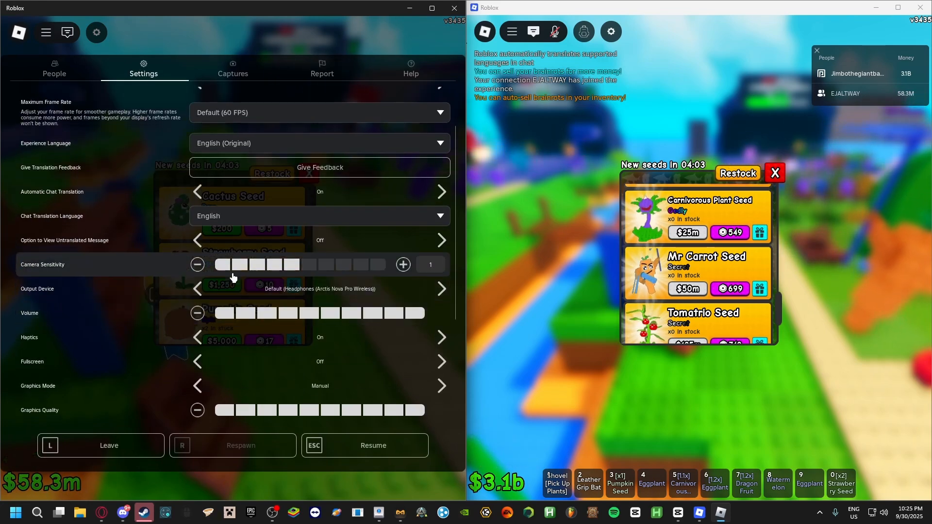
left_click(197, 264)
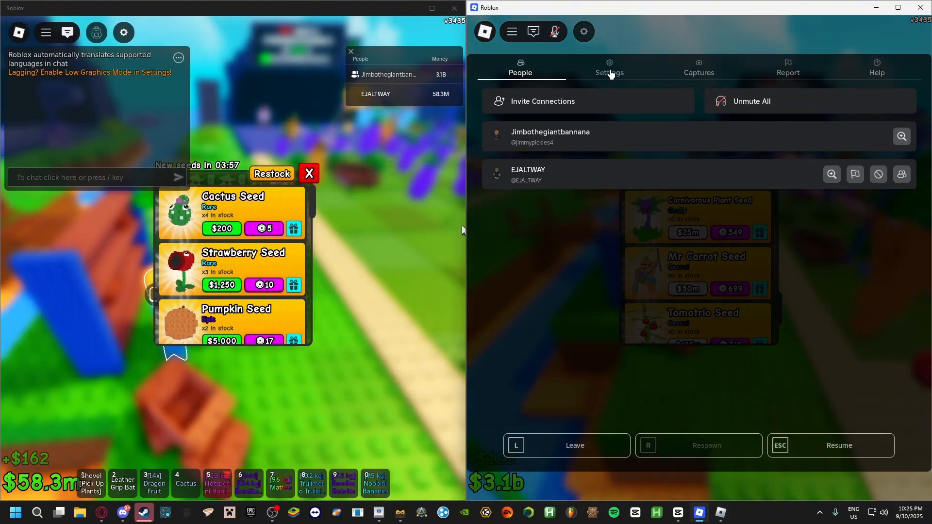
left_click(837, 445)
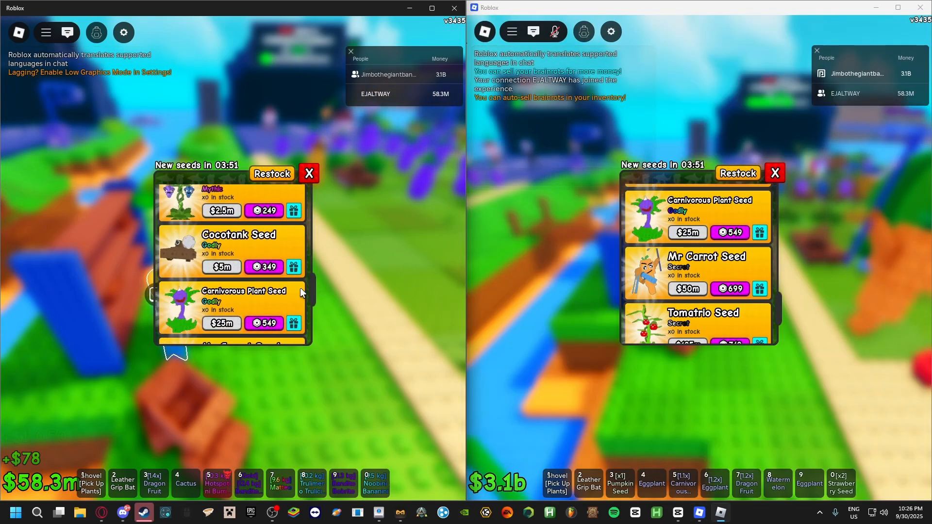
Scroll the left window's seed shop down to the secret seeds at the bottom
scroll("down", 3)
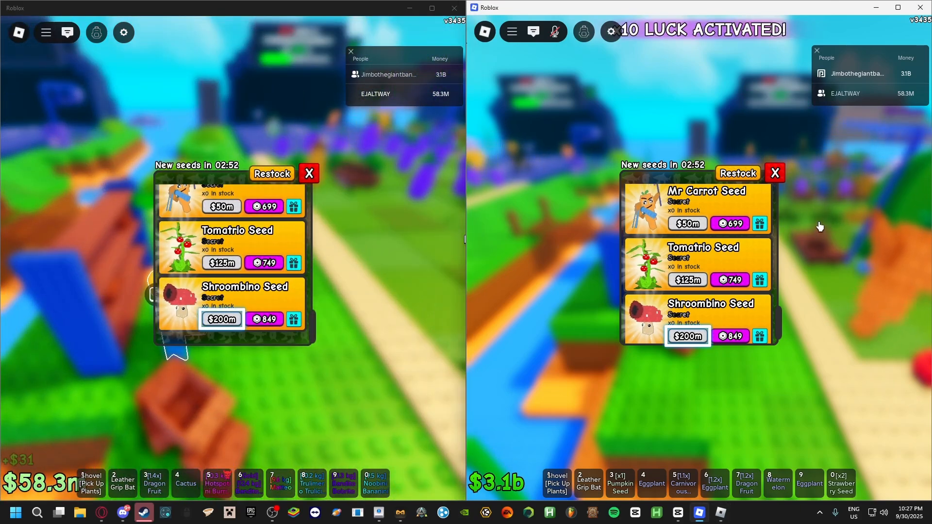
Hide the chat panel in the right Roblox window so both seed shops show clearly
left_click(533, 31)
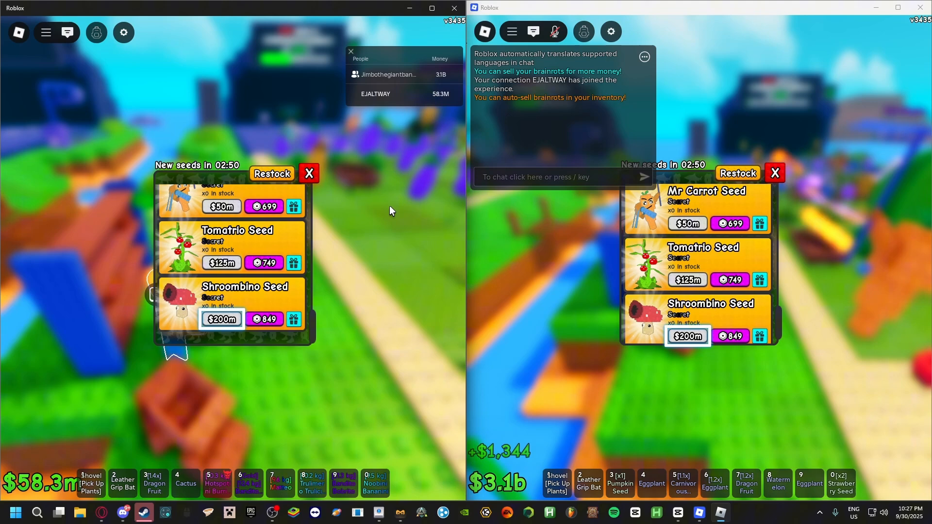
left_click(350, 51)
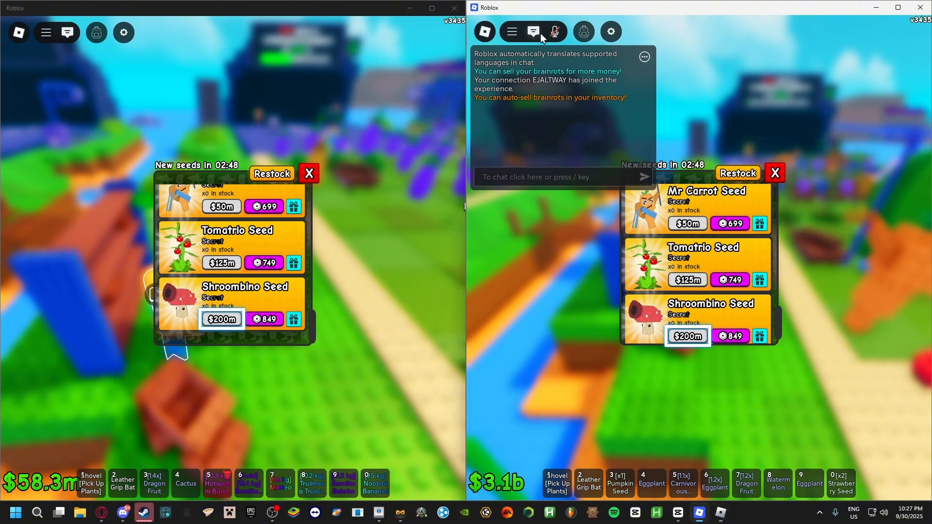
left_click(531, 31)
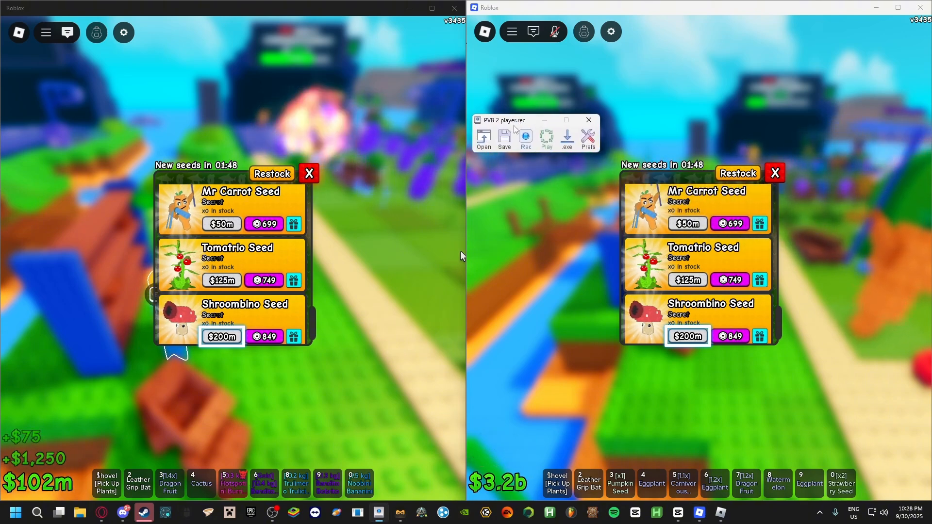
Choose F8 as the playback hotkey in TinyTask's Prefs menu
left_click(588, 139)
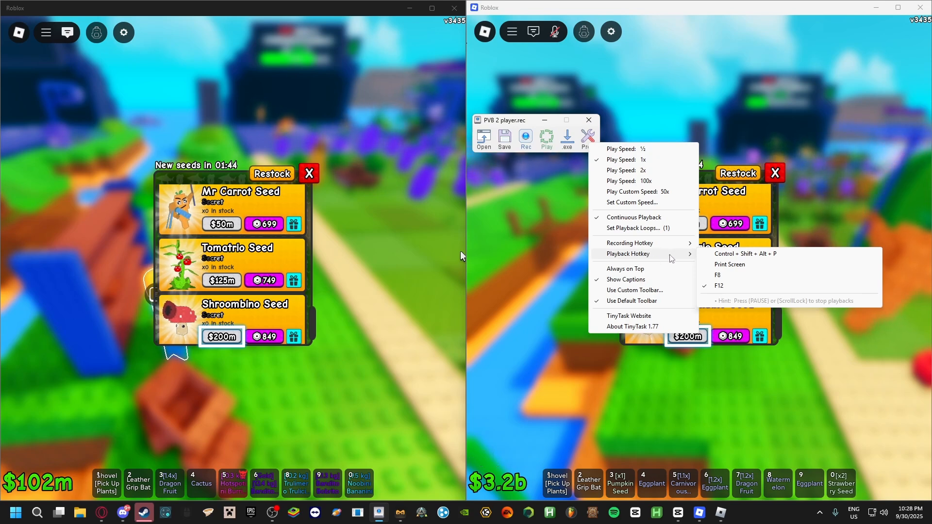
mouse_move(721, 282)
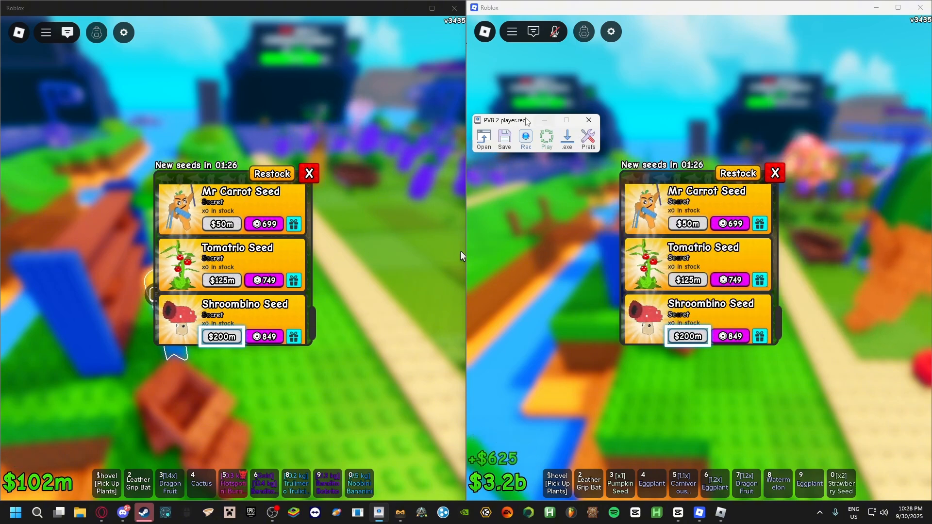
Move TinyTask aside and close the left window's seed shop with its red X
left_click(588, 121)
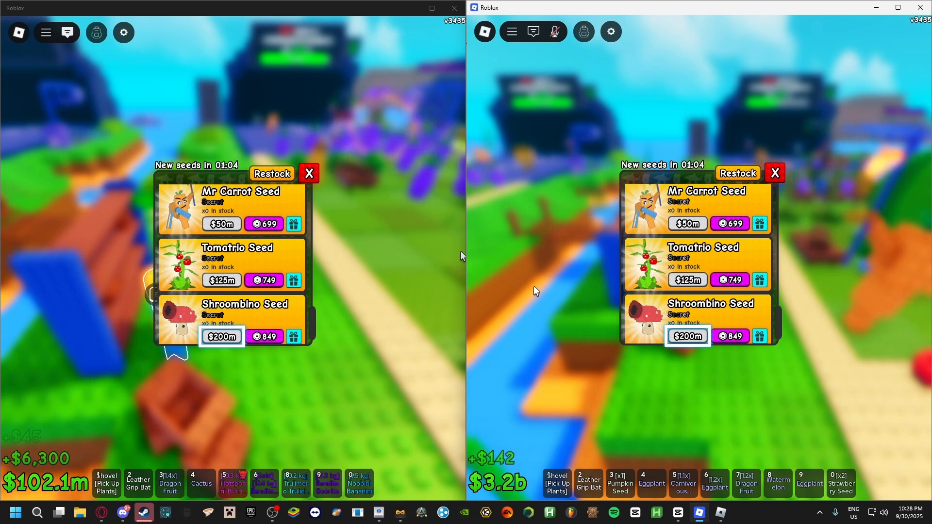
mouse_move(372, 286)
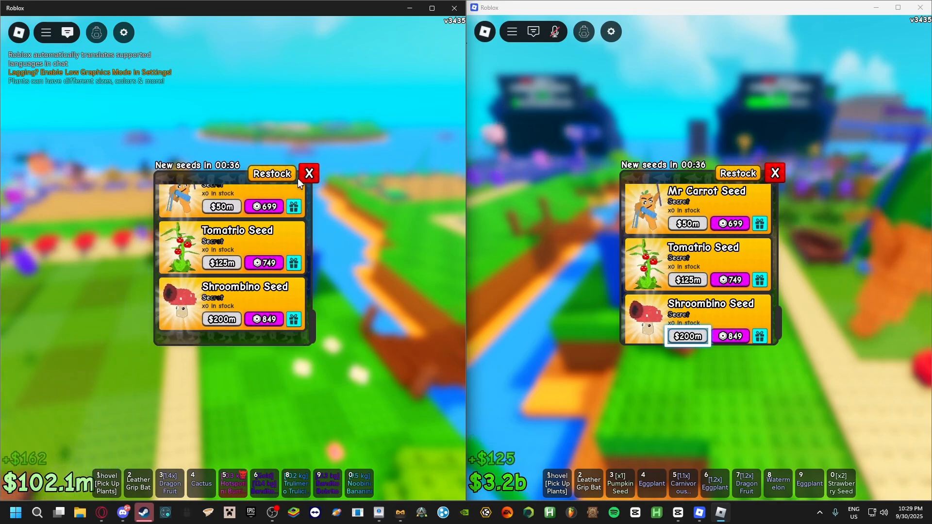
left_click(308, 173)
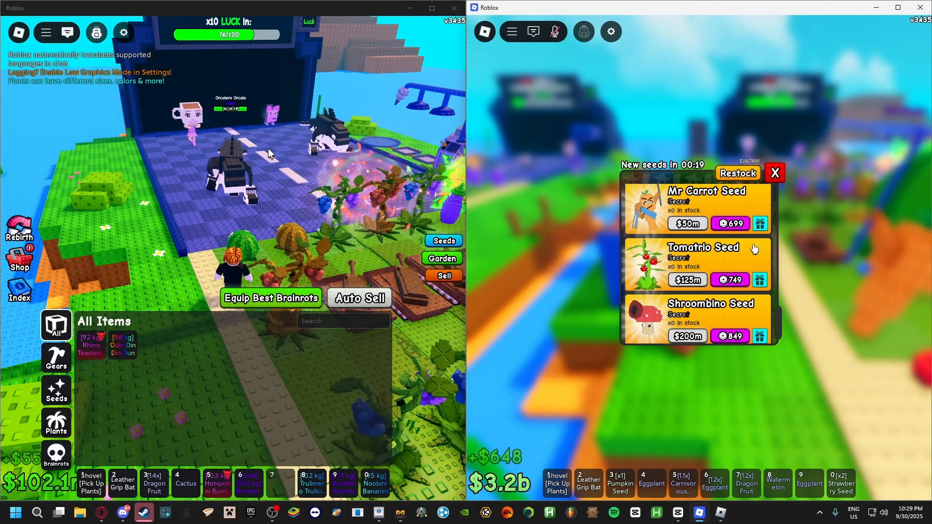
Close the right window's seed shop and the gear shop that opened after it
left_click(775, 173)
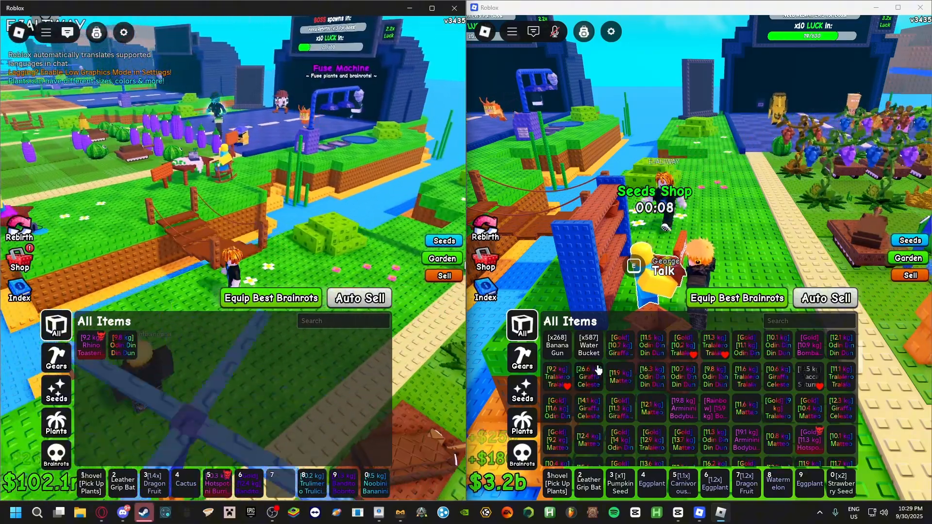
mouse_move(336, 202)
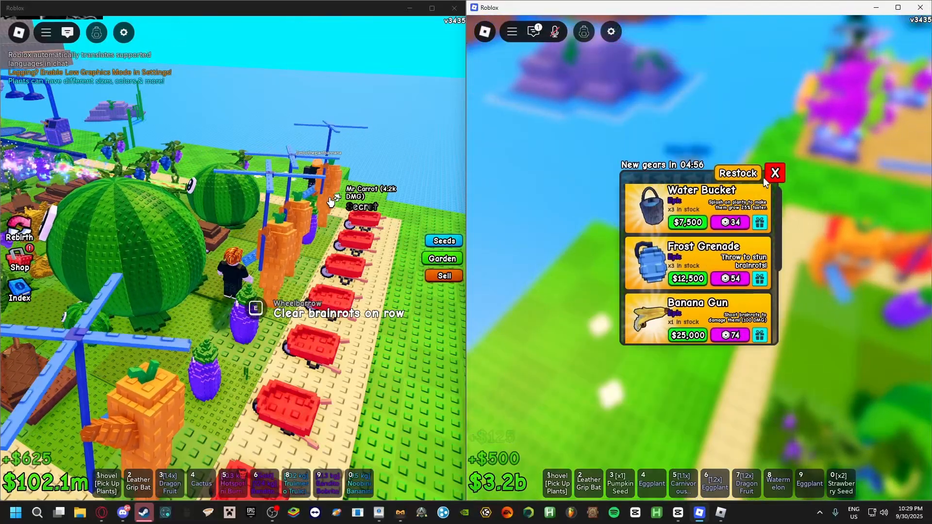
left_click(775, 172)
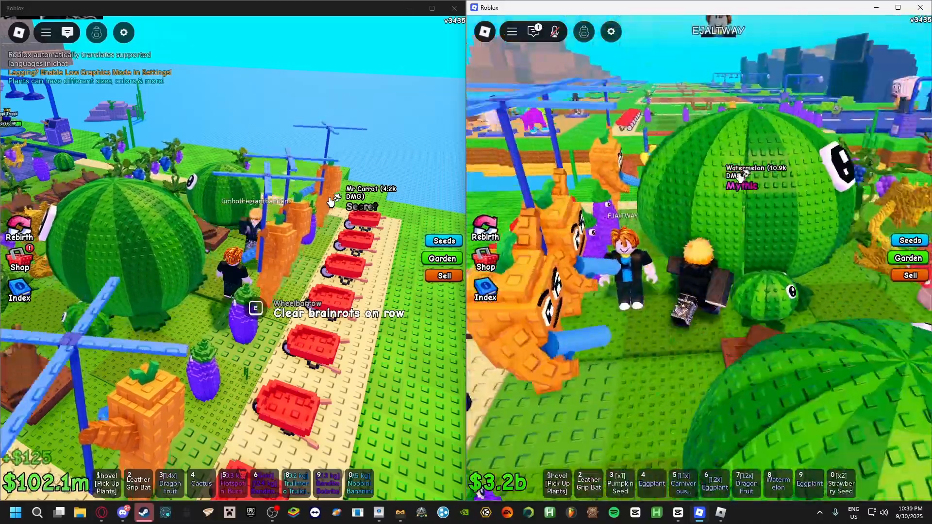